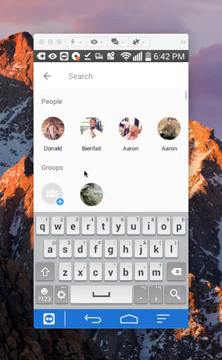
type("don")
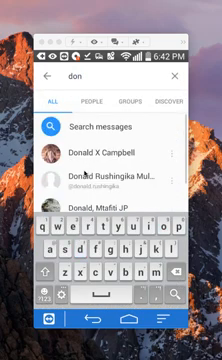